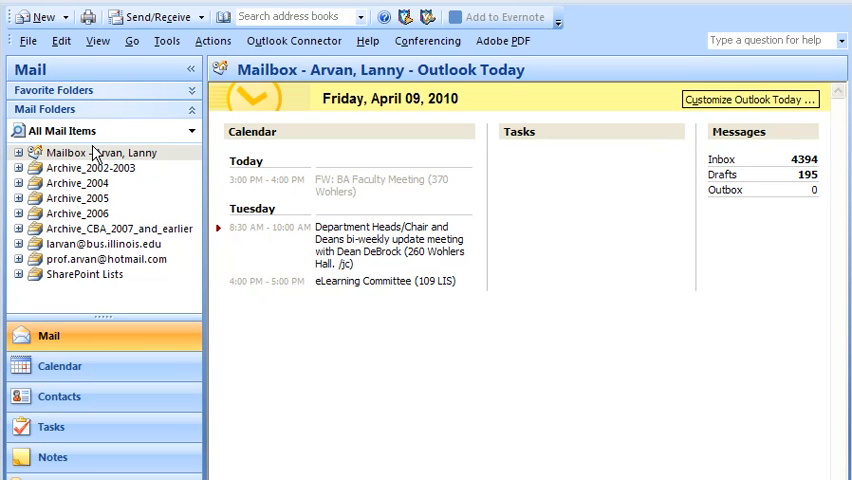
{"action": "mouse_move", "coordinate": [107, 165]}
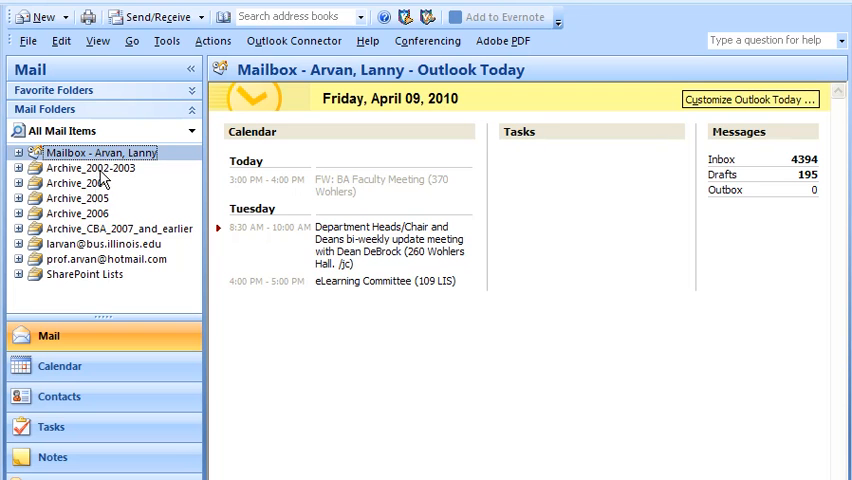
{"action": "mouse_move", "coordinate": [90, 232]}
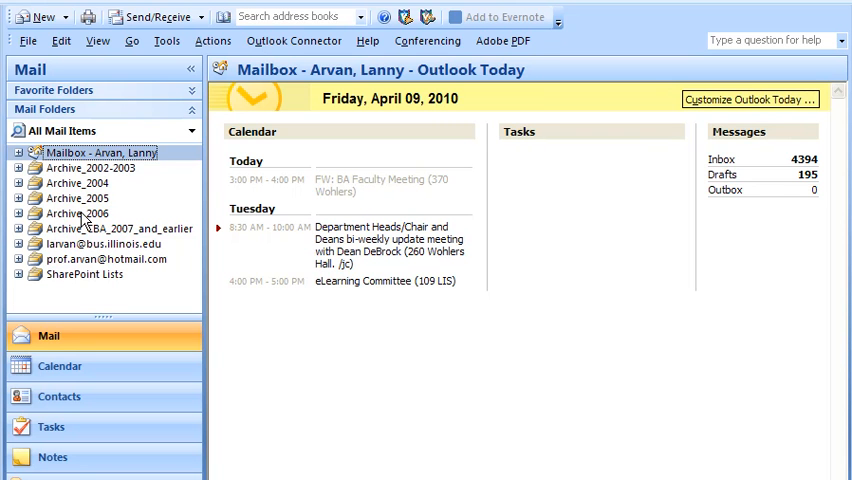
{"action": "mouse_move", "coordinate": [84, 252]}
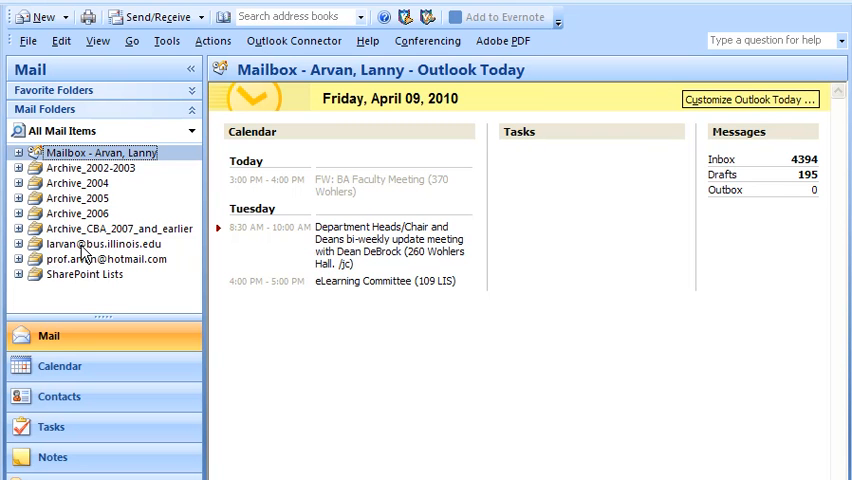
{"action": "mouse_move", "coordinate": [70, 260]}
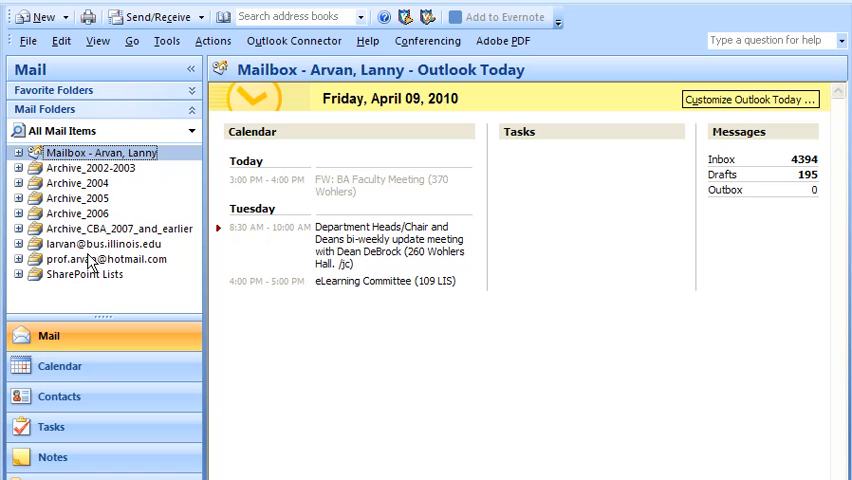
{"action": "mouse_move", "coordinate": [99, 214]}
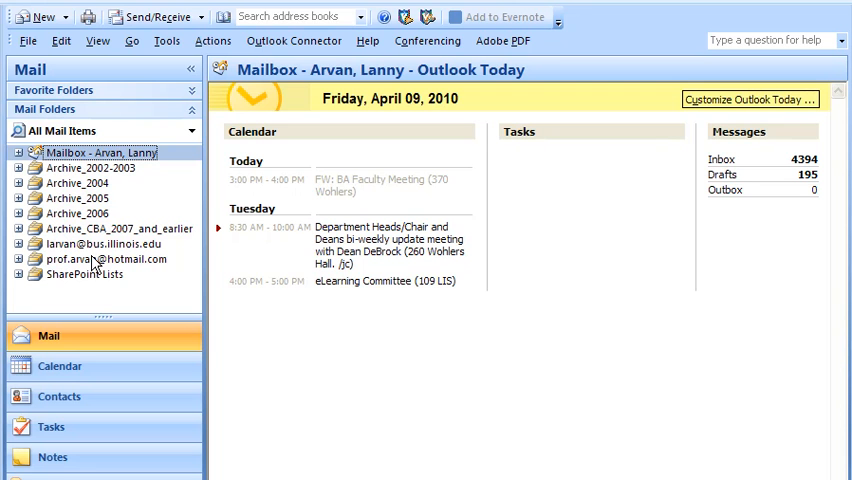
{"action": "mouse_move", "coordinate": [38, 258]}
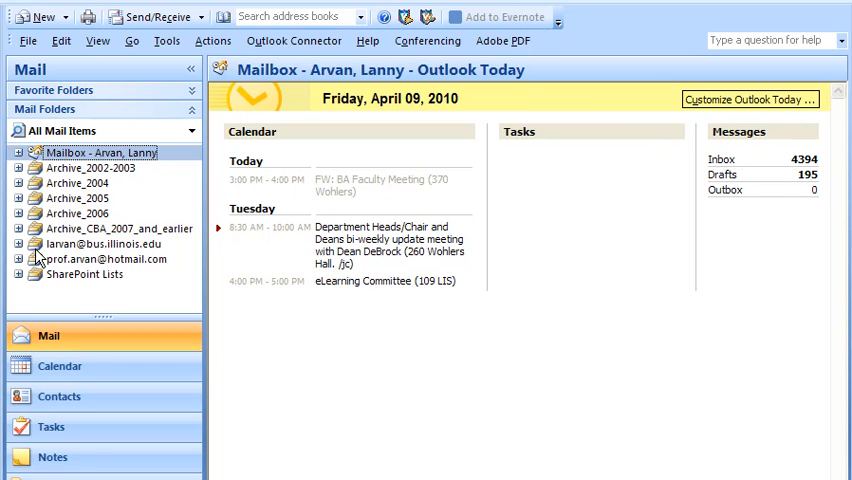
{"action": "mouse_move", "coordinate": [52, 277]}
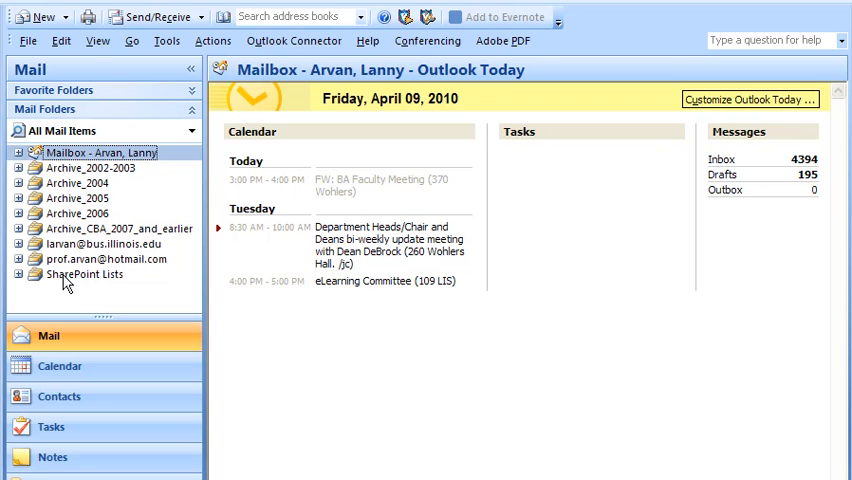
{"action": "mouse_move", "coordinate": [168, 130]}
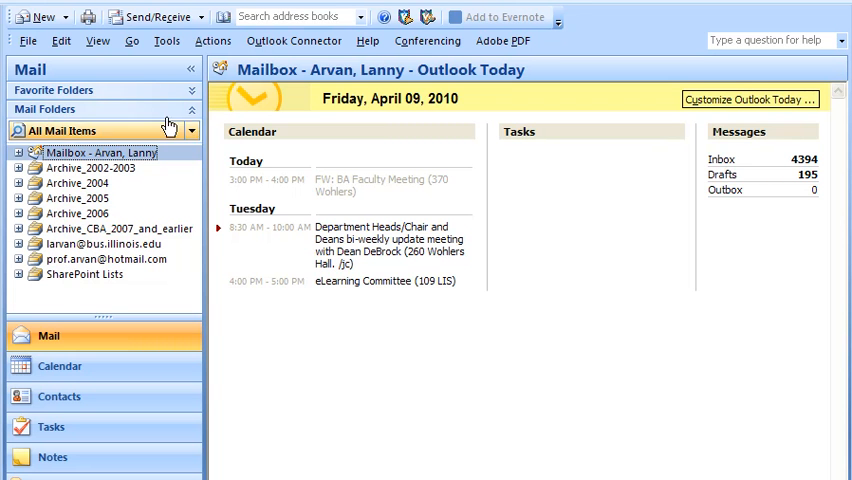
Step: From Tools > Account Settings, start a new e-mail account on the E-mail tab
{"action": "left_click", "coordinate": [166, 41]}
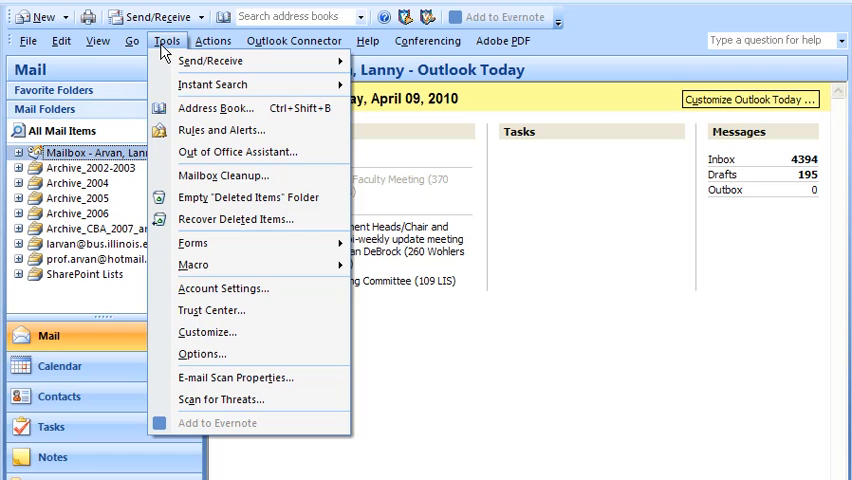
{"action": "mouse_move", "coordinate": [222, 288]}
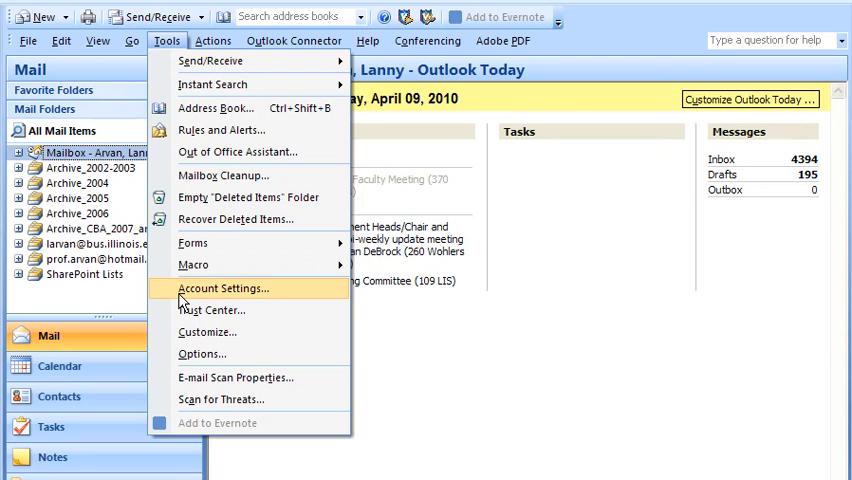
{"action": "left_click", "coordinate": [222, 288]}
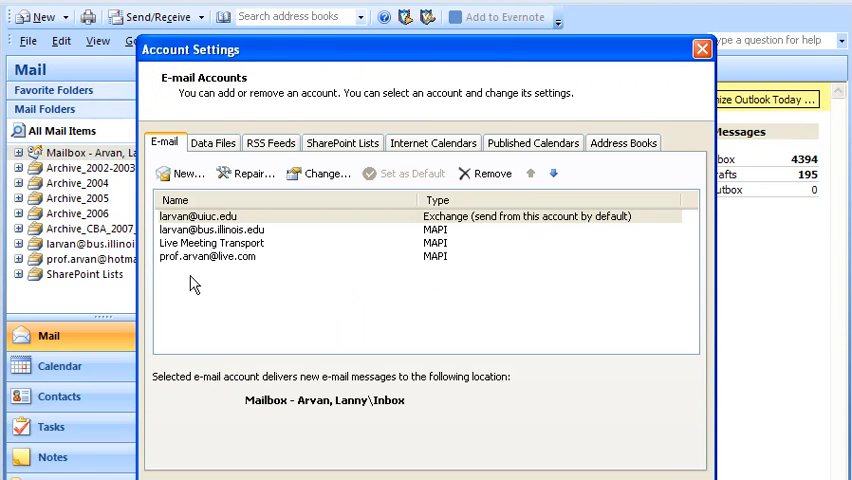
{"action": "mouse_move", "coordinate": [190, 260]}
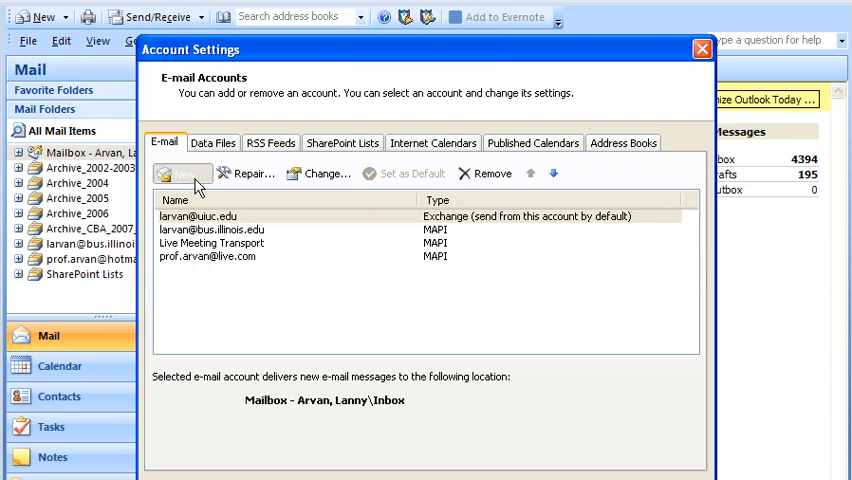
{"action": "left_click", "coordinate": [183, 173]}
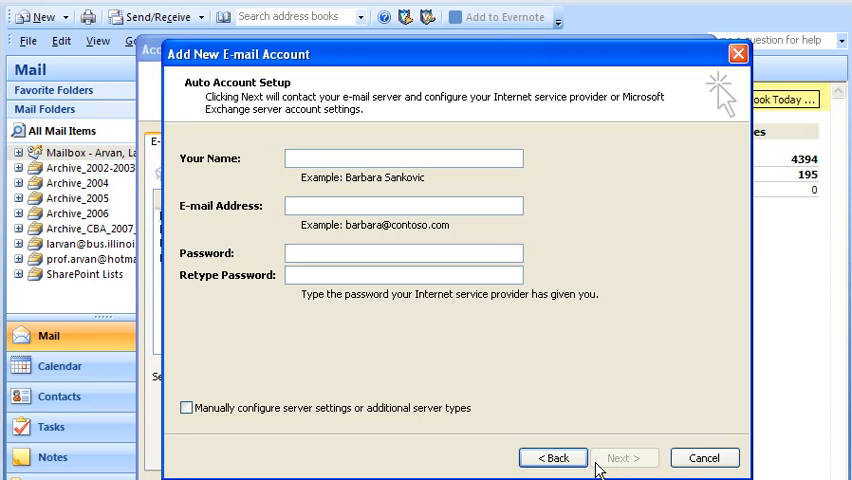
{"action": "mouse_move", "coordinate": [182, 417]}
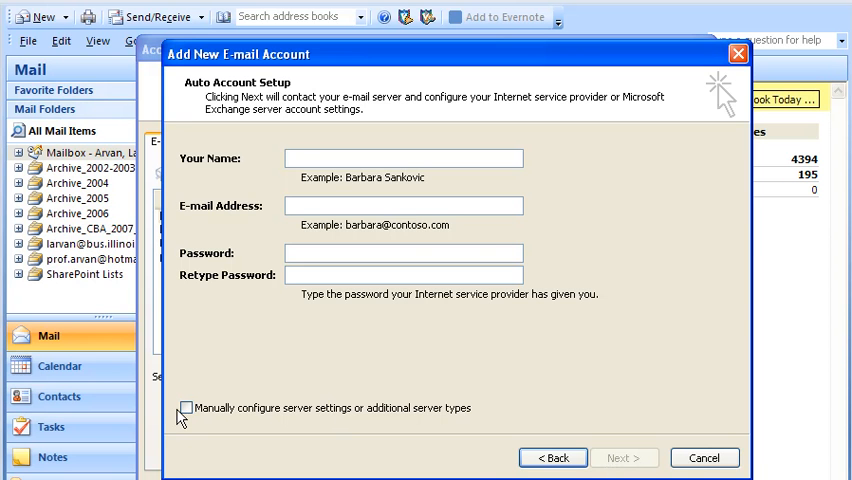
Step: Choose manual configuration of server settings and continue to the Internet e-mail page
{"action": "left_click", "coordinate": [186, 407]}
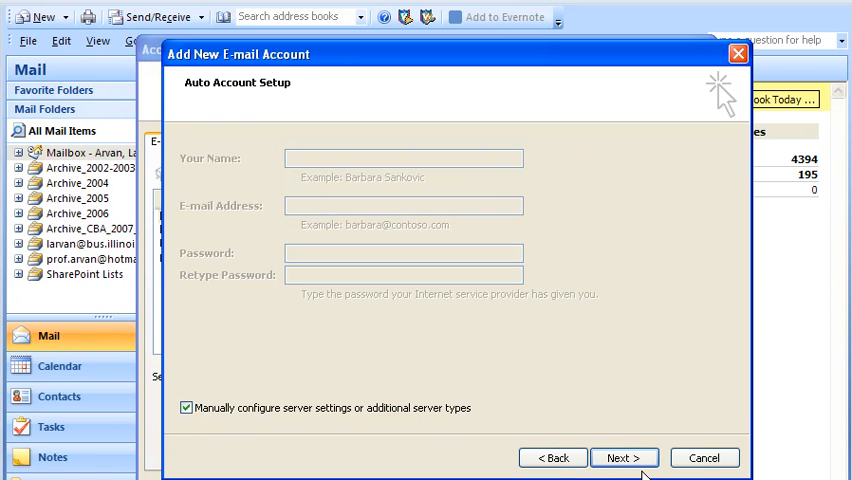
{"action": "left_click", "coordinate": [623, 457]}
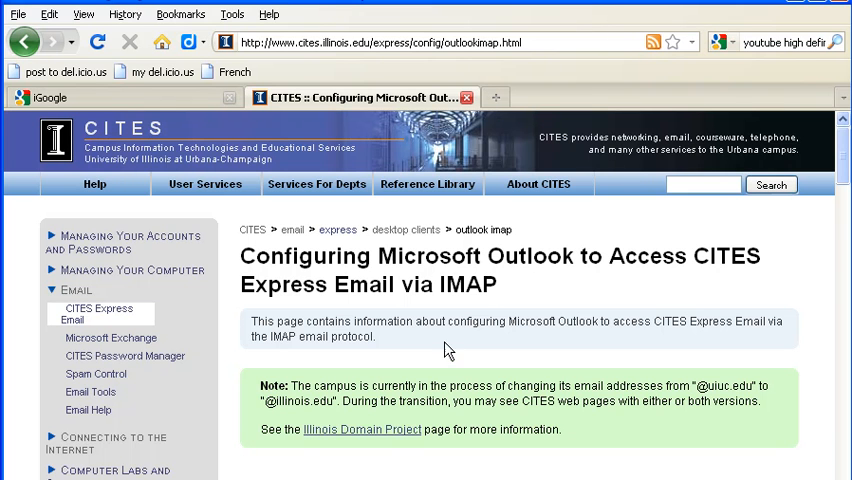
{"action": "mouse_move", "coordinate": [485, 298]}
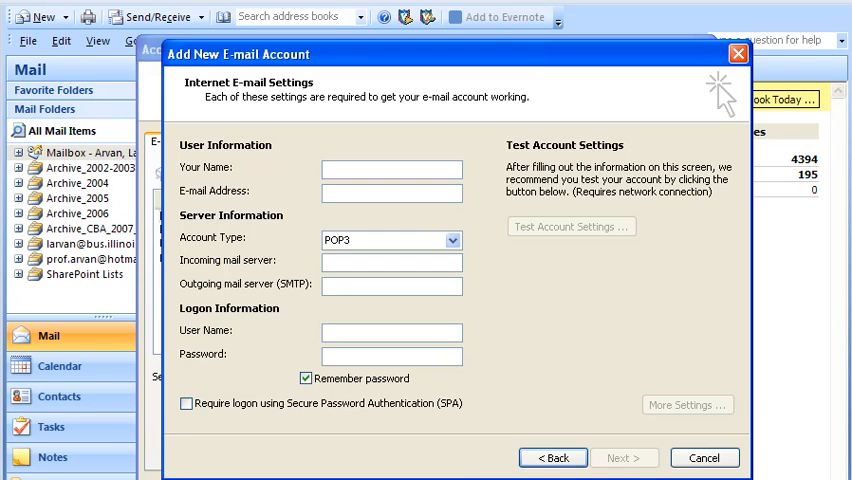
{"action": "left_click", "coordinate": [390, 168]}
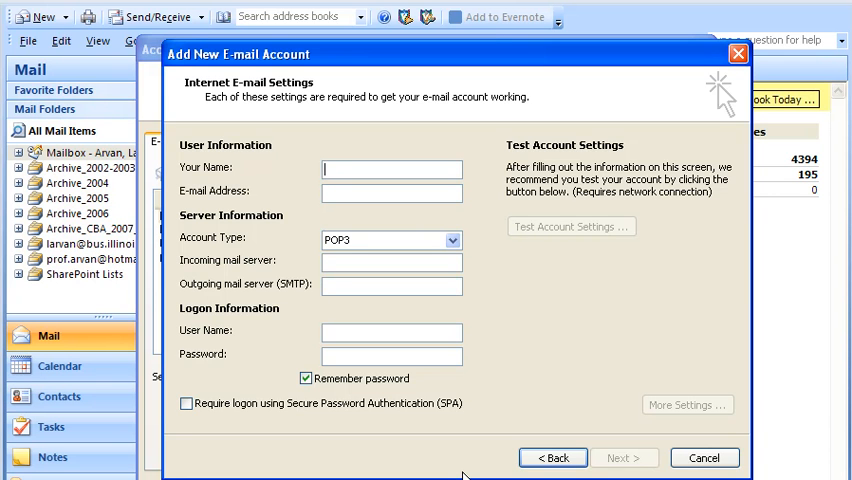
{"action": "type", "text": "Lanny Arvan"}
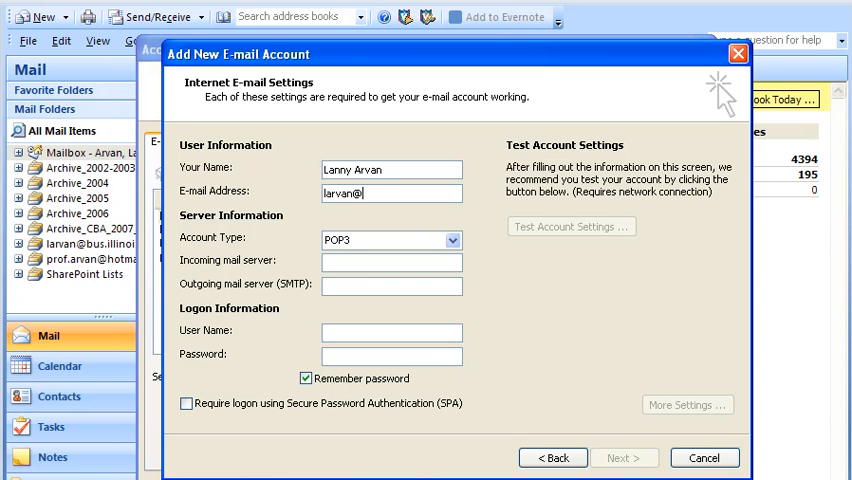
{"action": "type", "text": "illinois.e"}
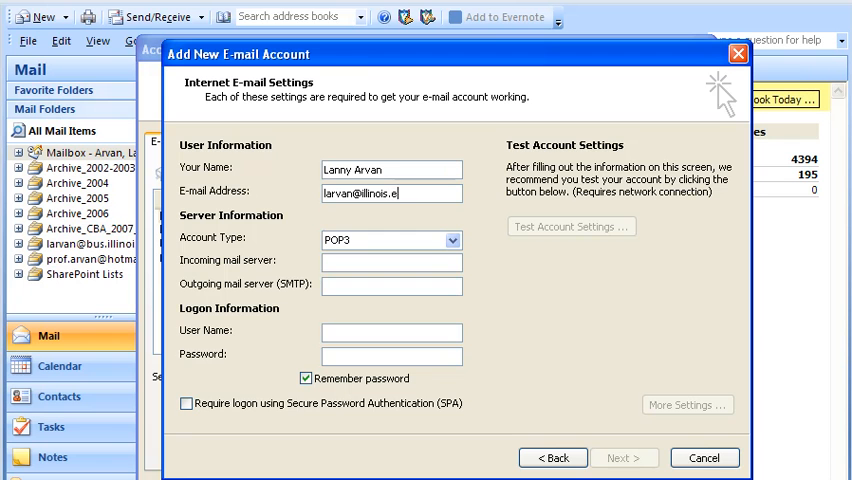
{"action": "type", "text": "du"}
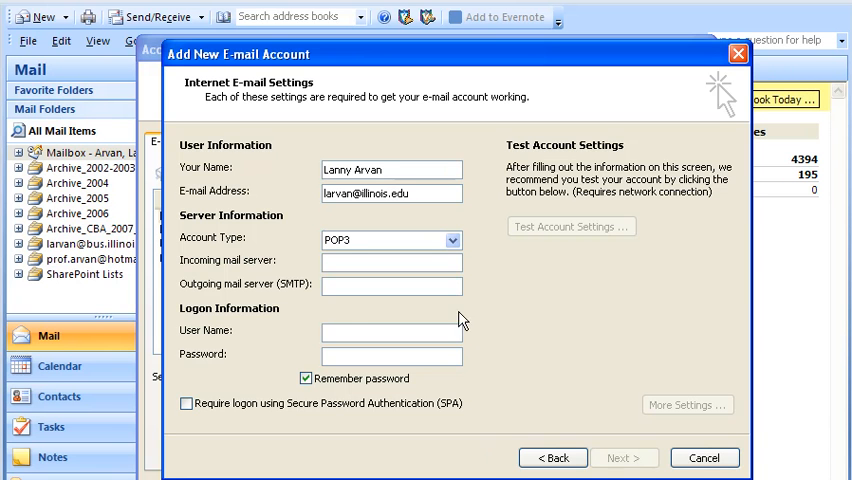
{"action": "left_click", "coordinate": [451, 240]}
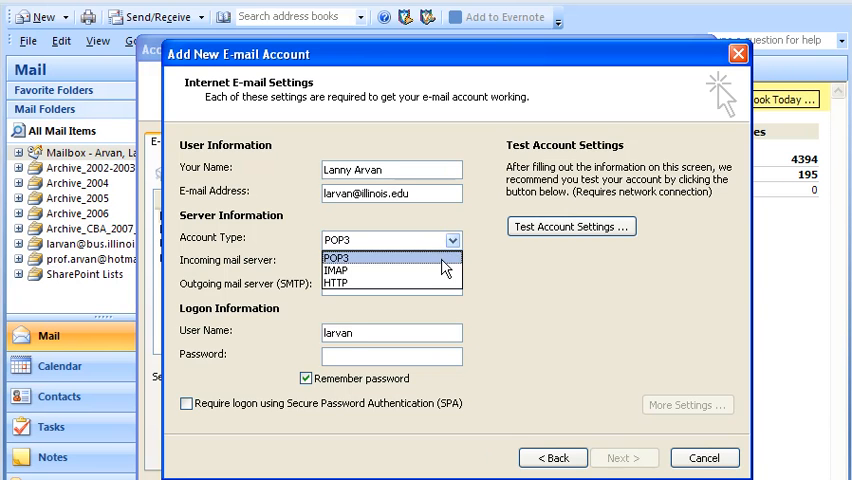
{"action": "left_click", "coordinate": [338, 270]}
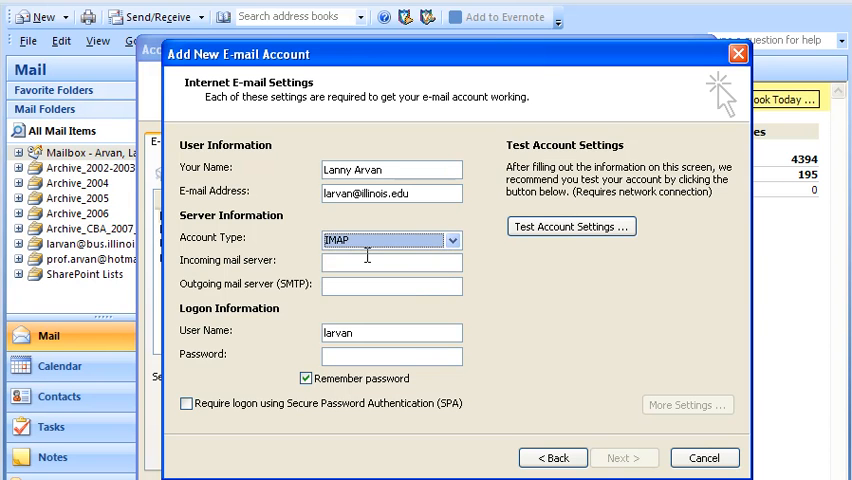
Step: Enter servers express.cites.uiuc.edu and express-smtp.cites.uiuc.edu and the account password
{"action": "type", "text": "ex"}
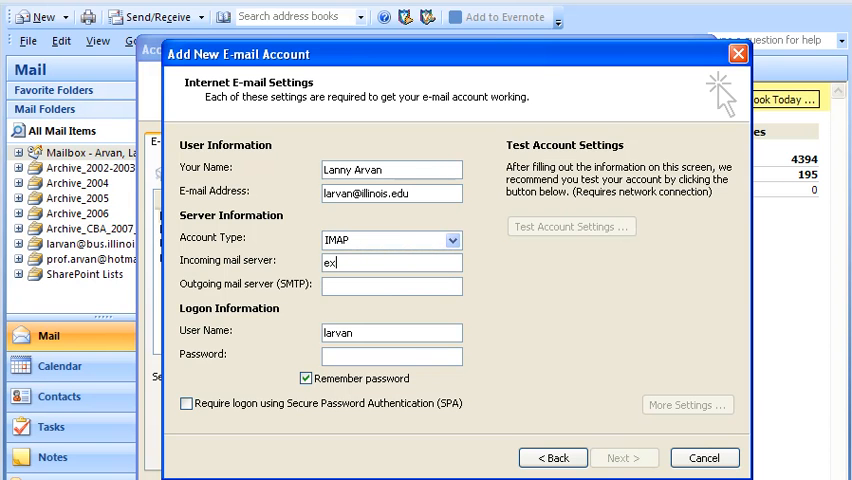
{"action": "type", "text": "press"}
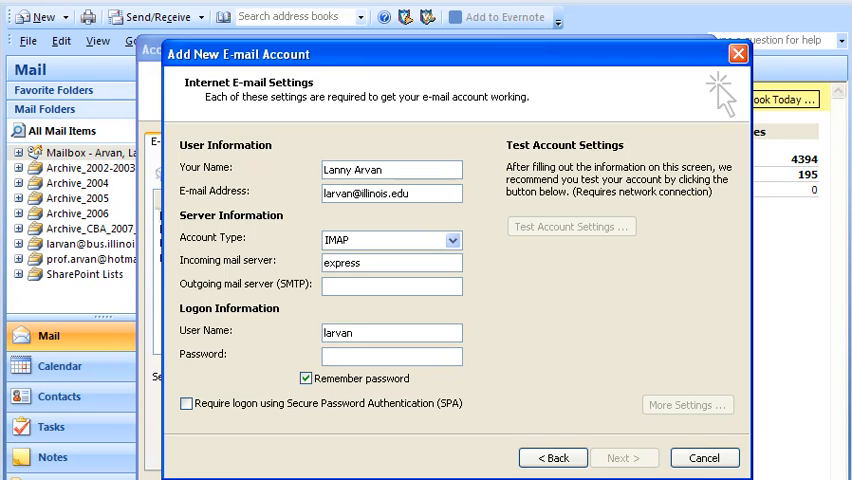
{"action": "type", "text": "."}
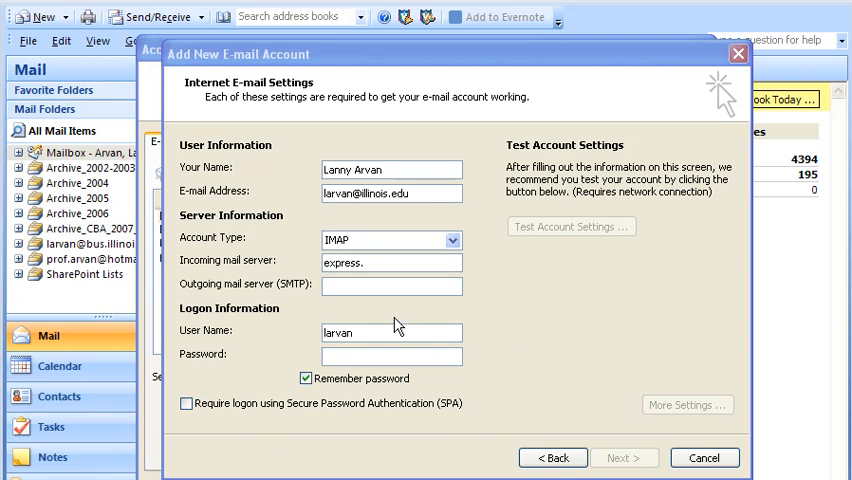
{"action": "type", "text": "x"}
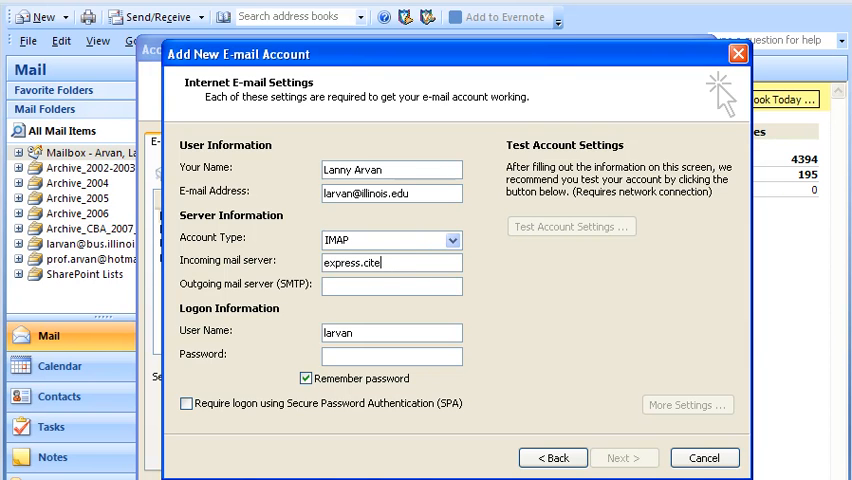
{"action": "type", "text": "s.uiuc.edu"}
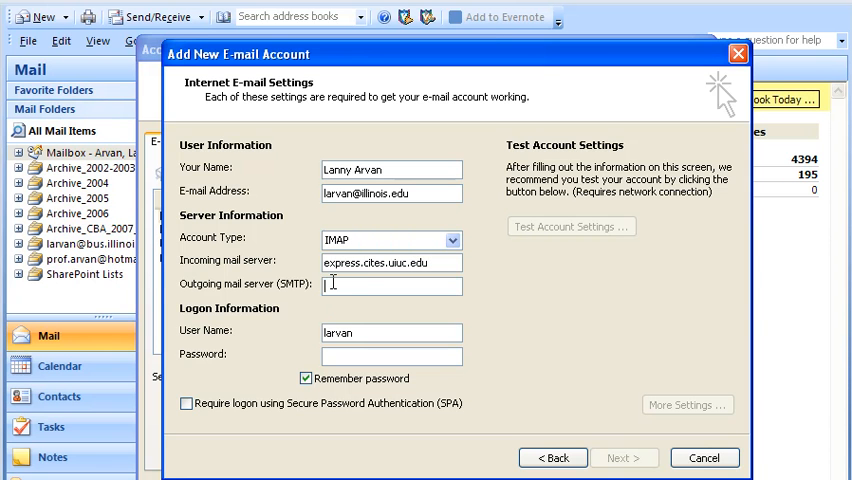
{"action": "type", "text": "express-smtp.cites.uiuc.edu"}
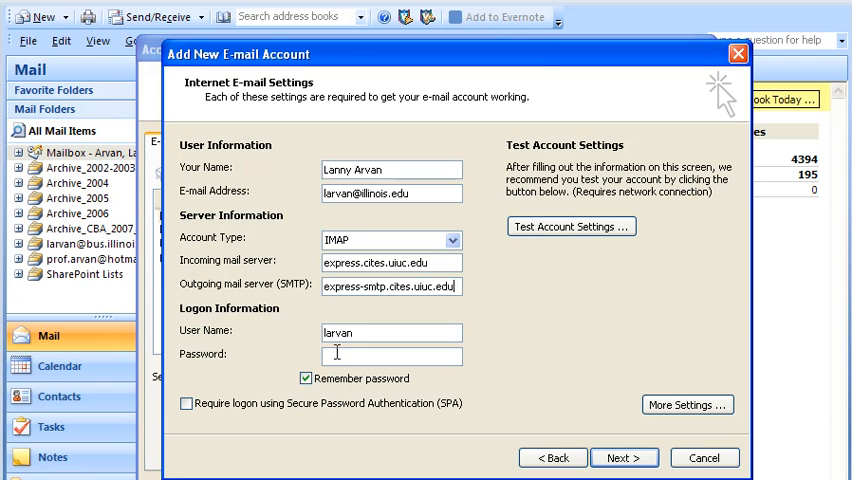
{"action": "type", "text": "*"}
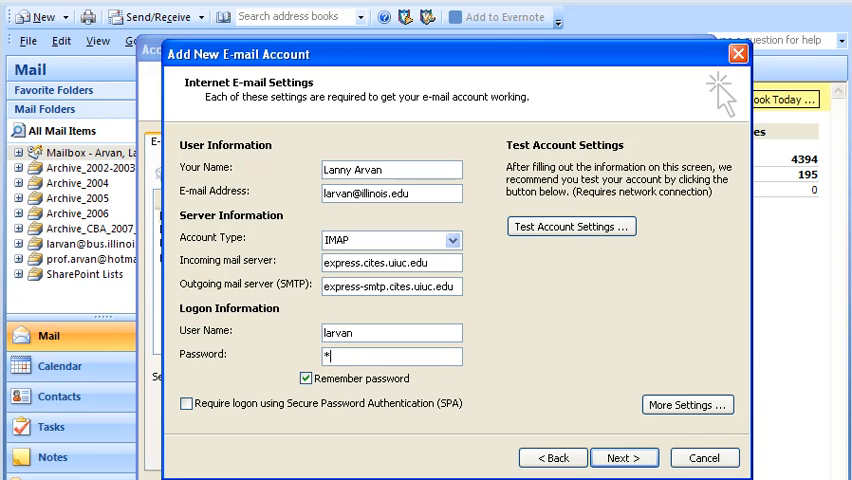
{"action": "type", "text": "******"}
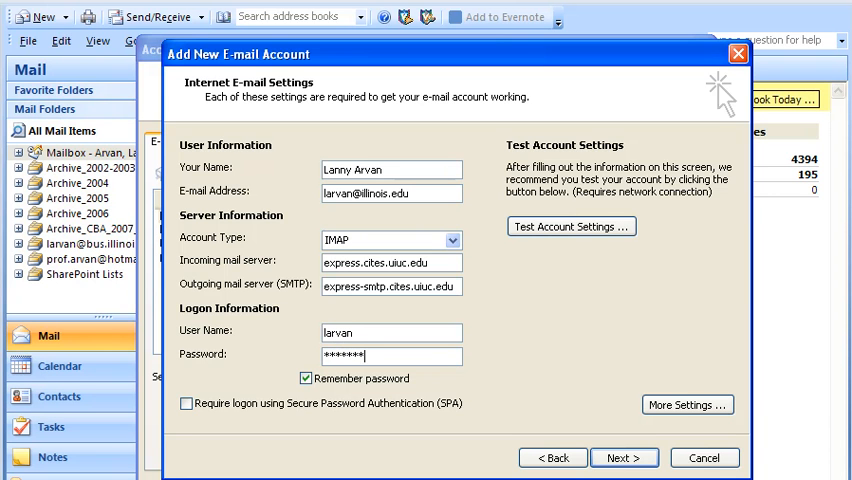
{"action": "type", "text": "*"}
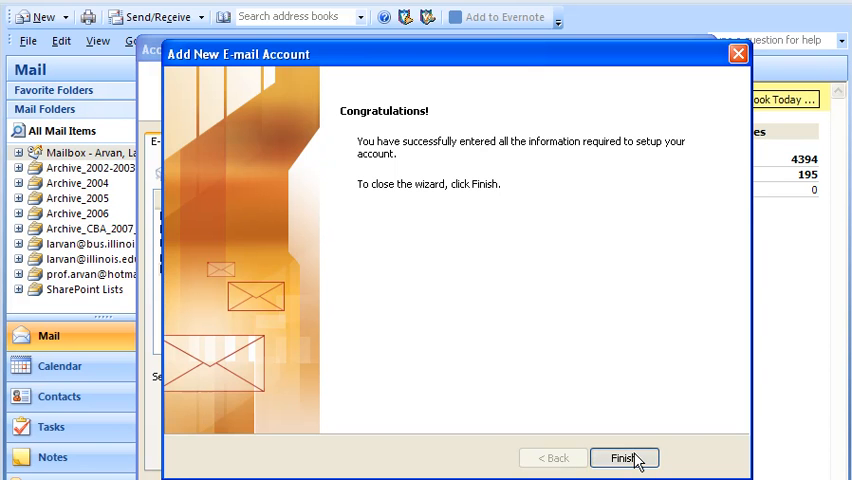
Step: Finish the wizard and reopen the new IMAP/SMTP account for changes
{"action": "left_click", "coordinate": [623, 458]}
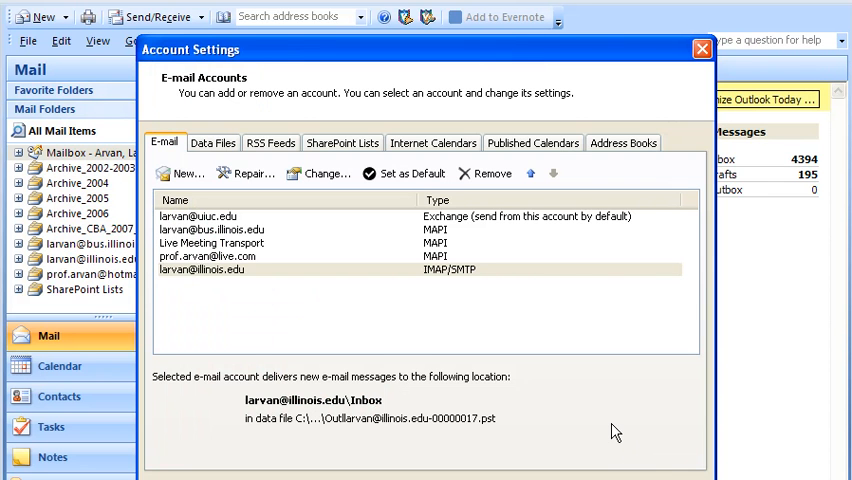
{"action": "mouse_move", "coordinate": [135, 290]}
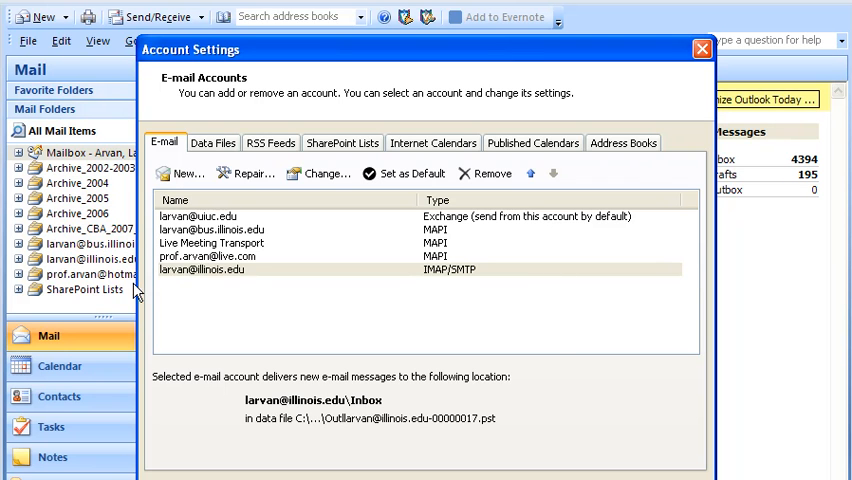
{"action": "mouse_move", "coordinate": [67, 268]}
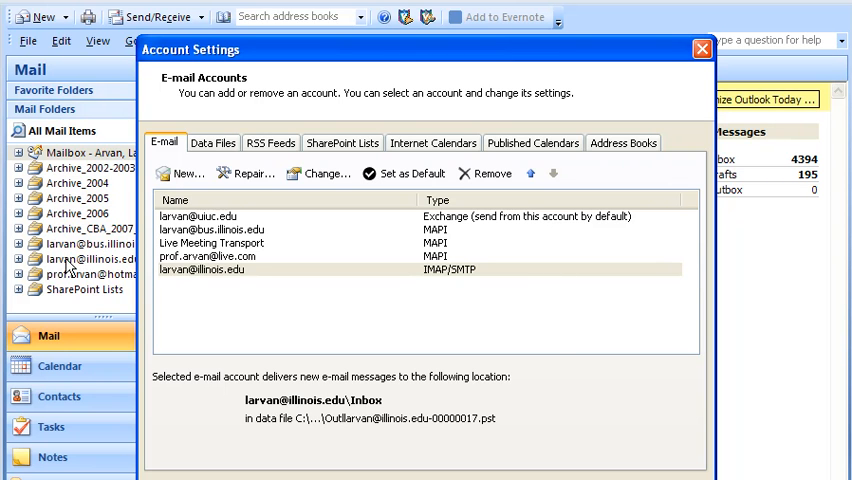
{"action": "mouse_move", "coordinate": [283, 271]}
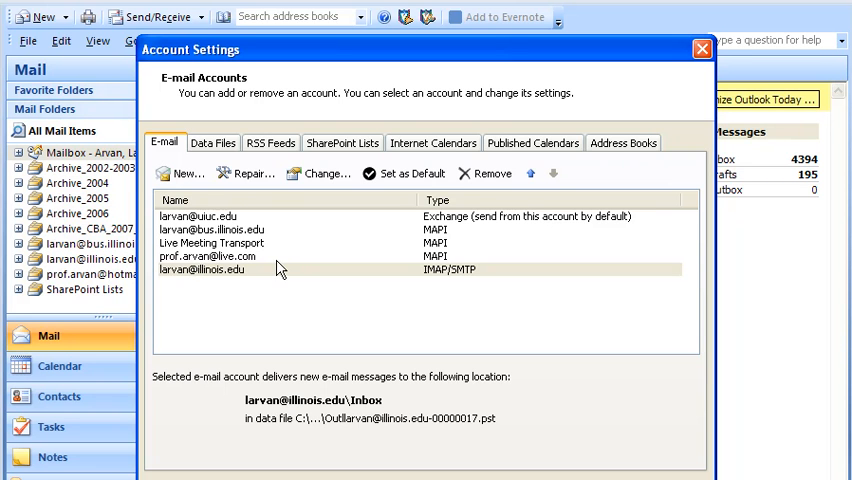
{"action": "mouse_move", "coordinate": [308, 269]}
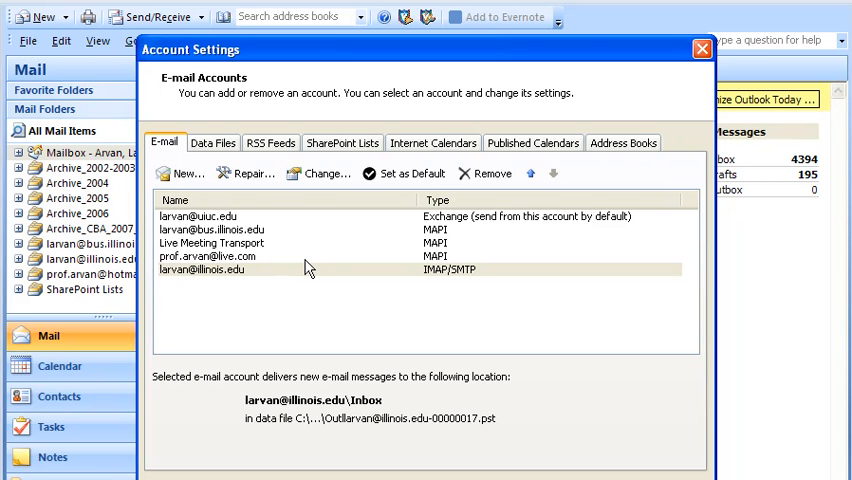
{"action": "mouse_move", "coordinate": [322, 173]}
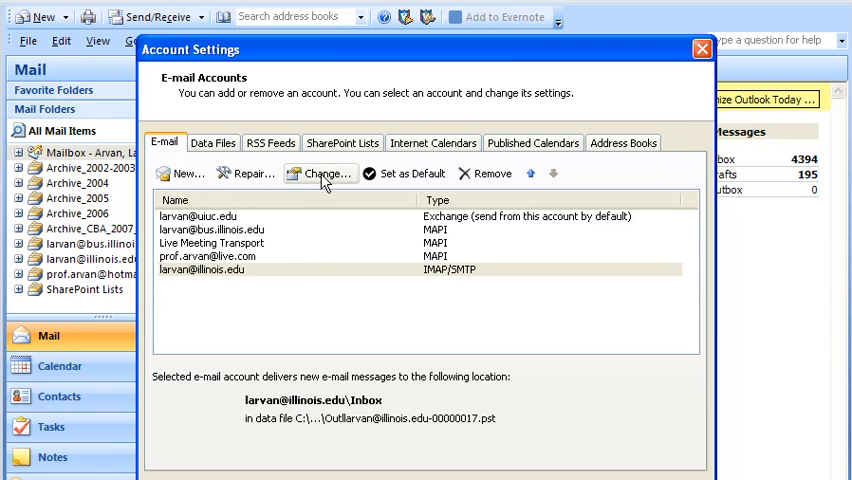
{"action": "left_click", "coordinate": [320, 173]}
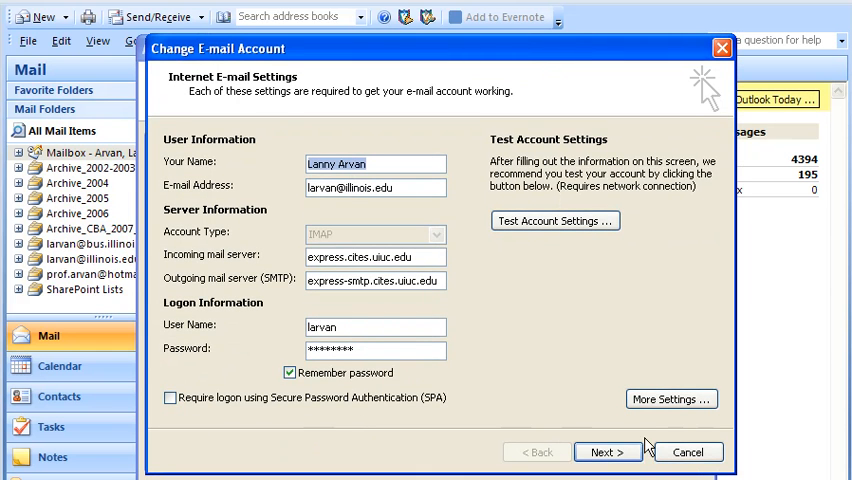
Step: Show the account's Advanced settings with IMAP port 143 and SMTP port 25
{"action": "left_click", "coordinate": [671, 399]}
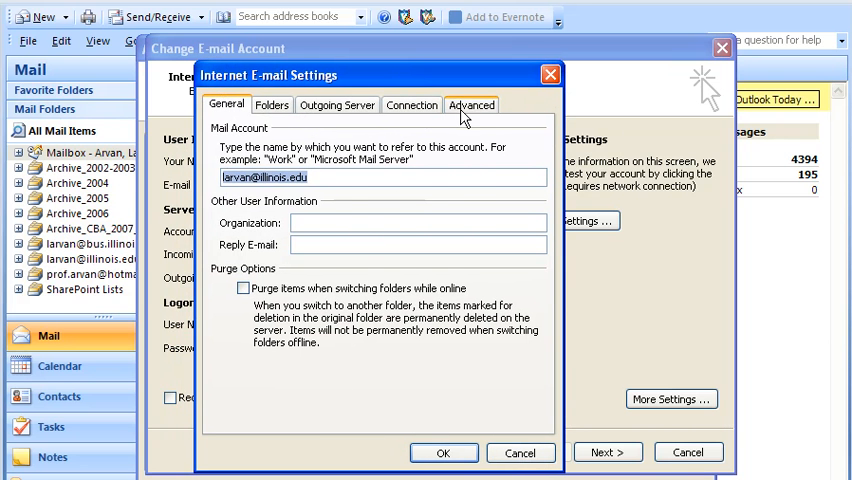
{"action": "left_click", "coordinate": [471, 104]}
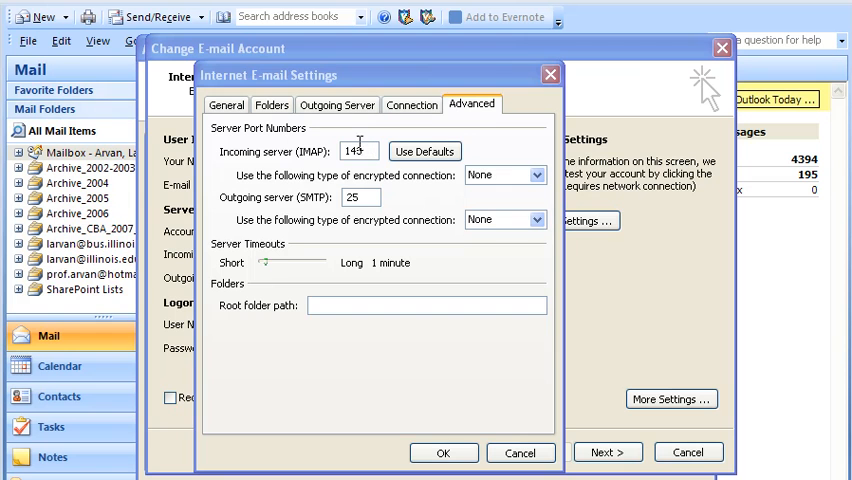
Step: Set the incoming IMAP port to 993 with SSL encryption and confirm the change
{"action": "type", "text": "9"}
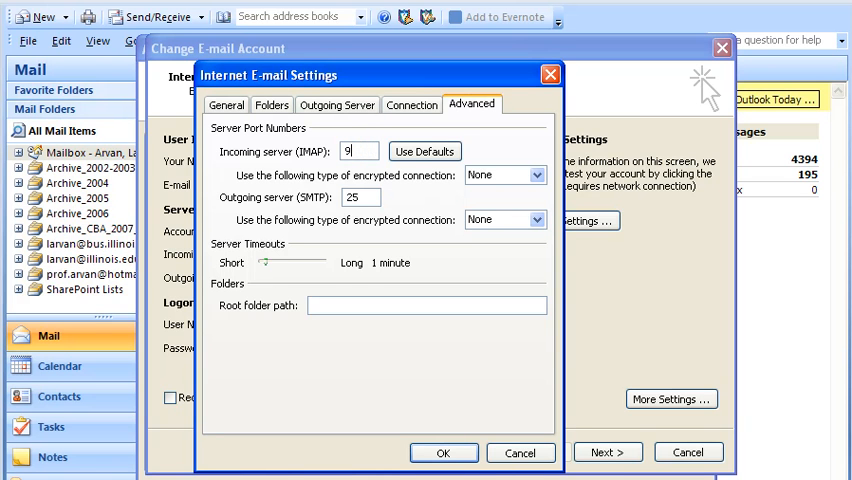
{"action": "type", "text": "93"}
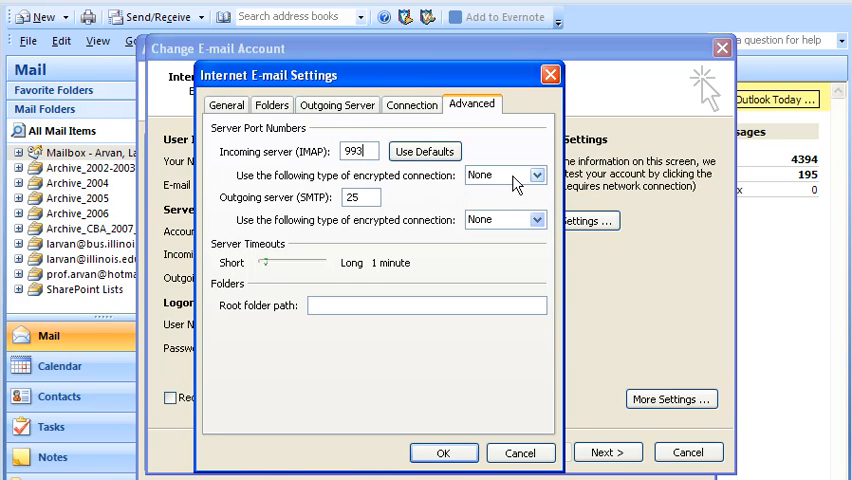
{"action": "left_click", "coordinate": [534, 174]}
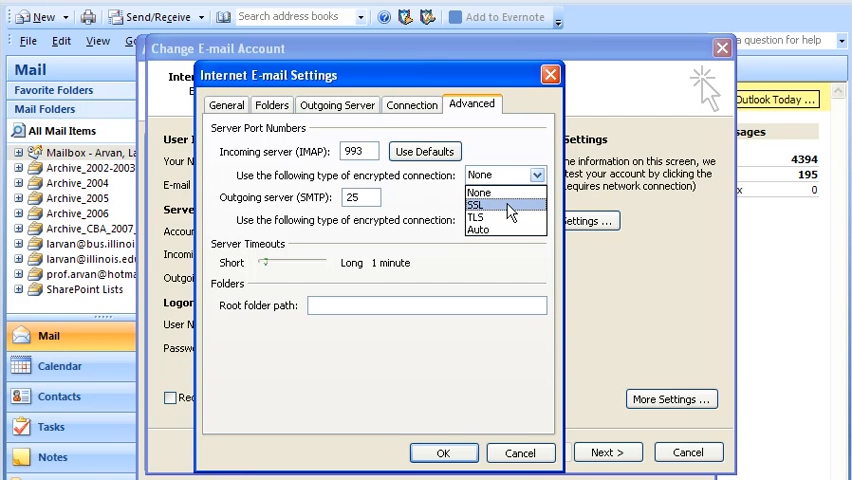
{"action": "left_click", "coordinate": [479, 204]}
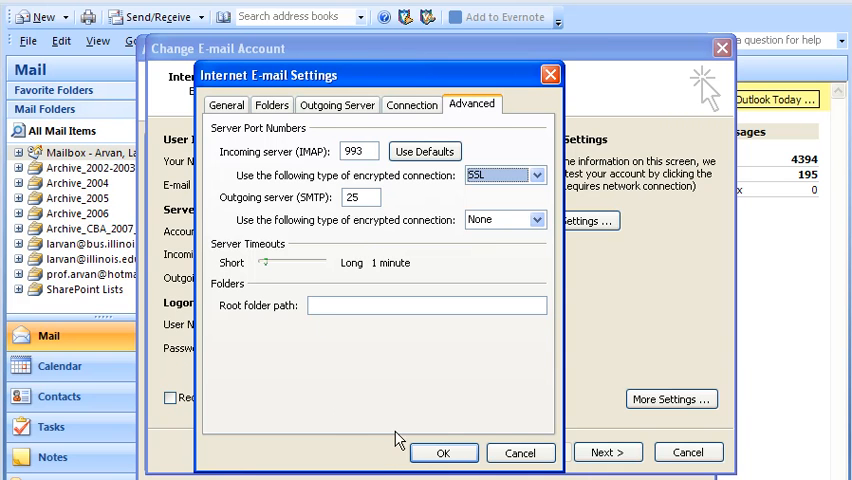
{"action": "left_click", "coordinate": [443, 452]}
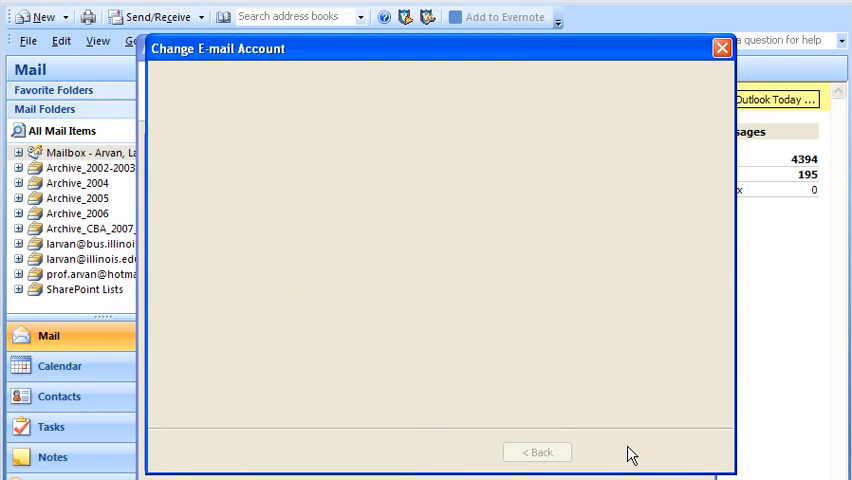
{"action": "left_click", "coordinate": [537, 452]}
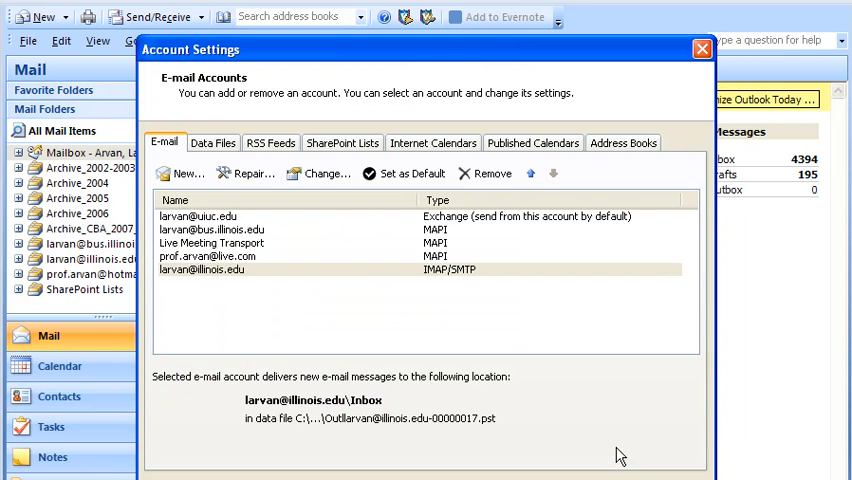